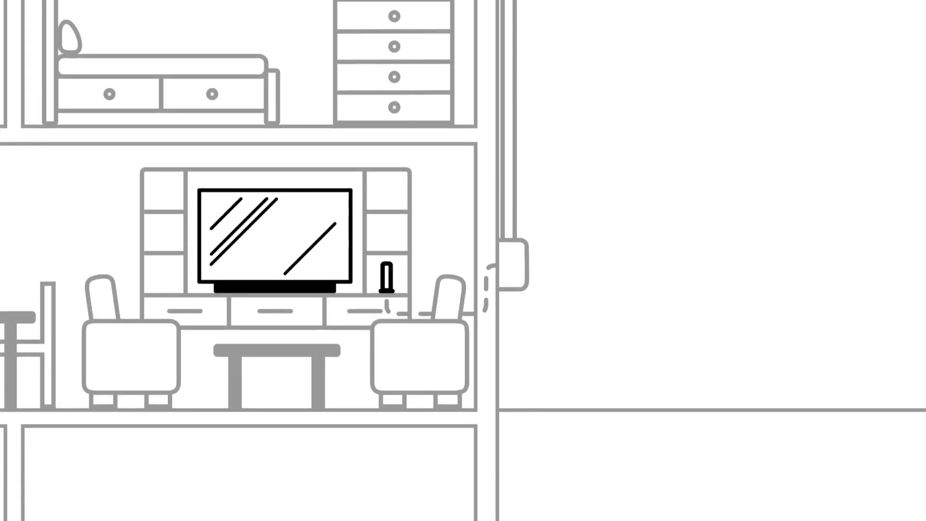
pyautogui.click(386, 273)
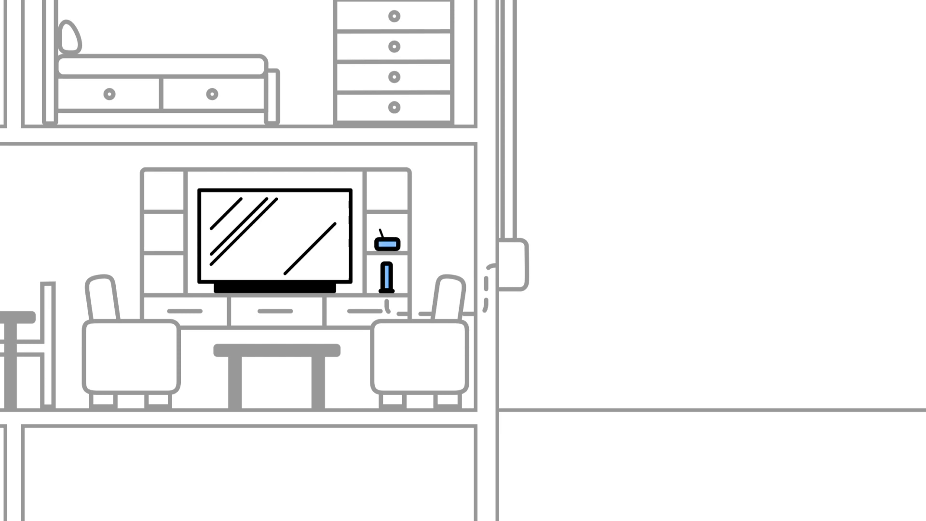
pyautogui.click(384, 239)
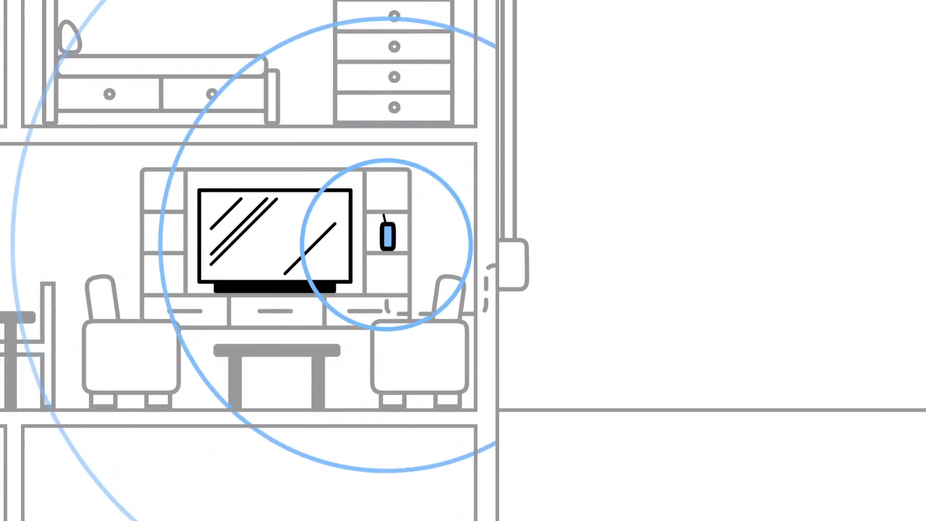